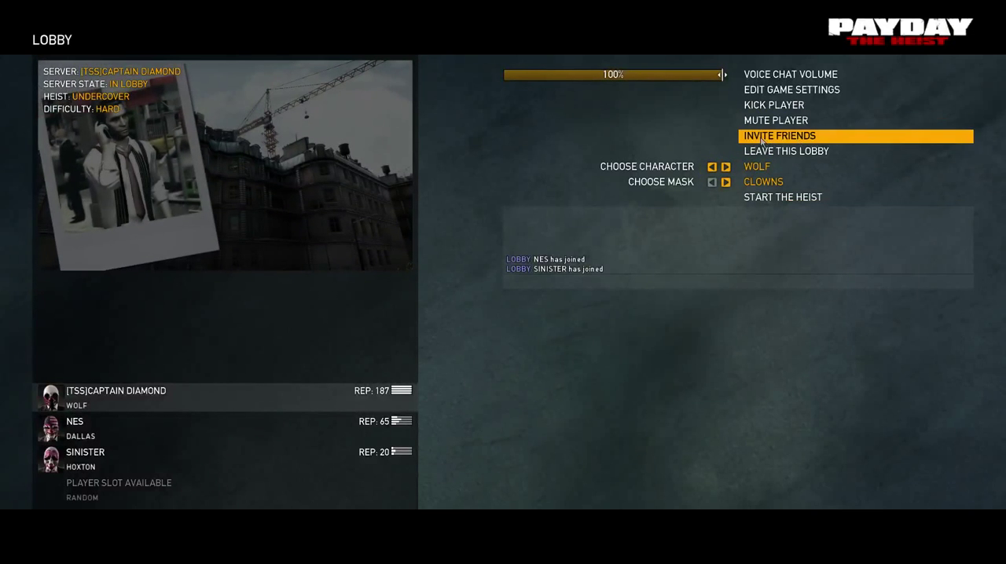
pyautogui.moveTo(791, 90)
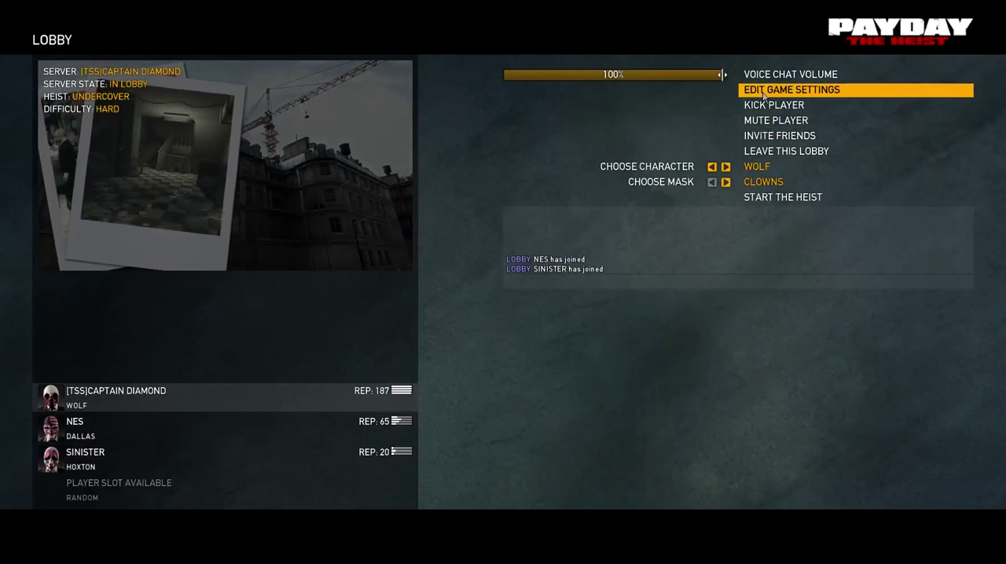
# Set the lobby's game settings to Diamond Heist on OVERKILL 145+ difficulty
pyautogui.click(792, 89)
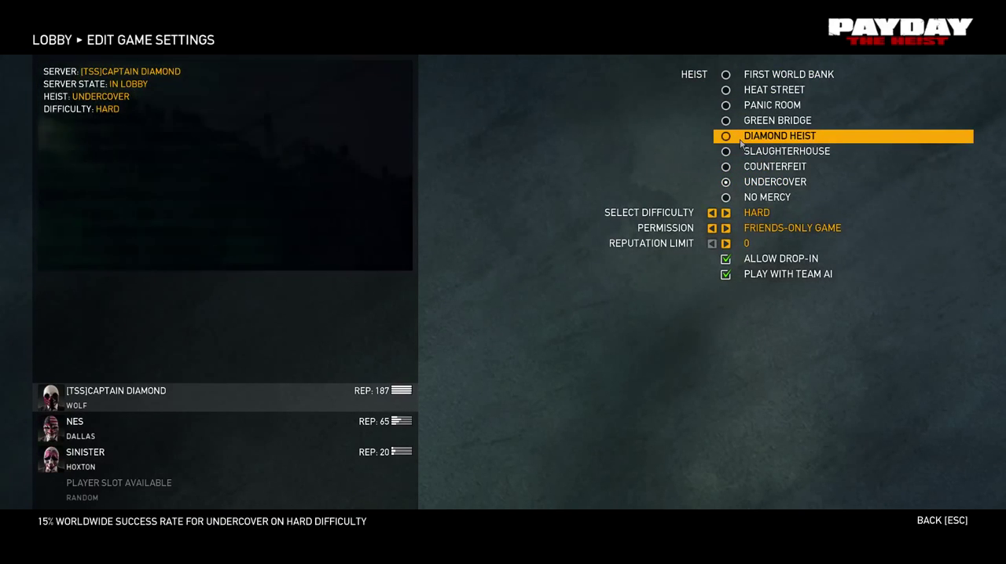
pyautogui.click(725, 136)
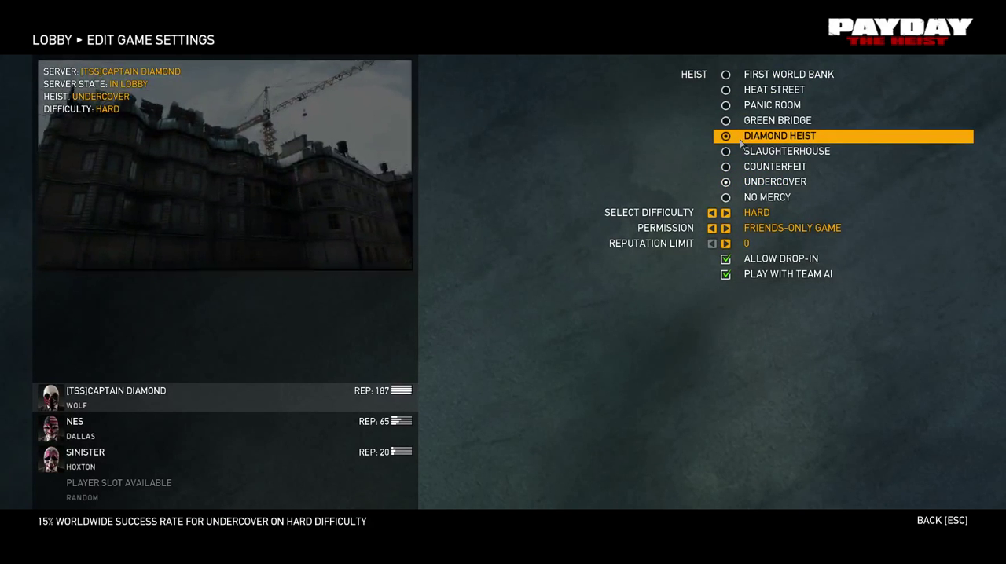
pyautogui.click(725, 212)
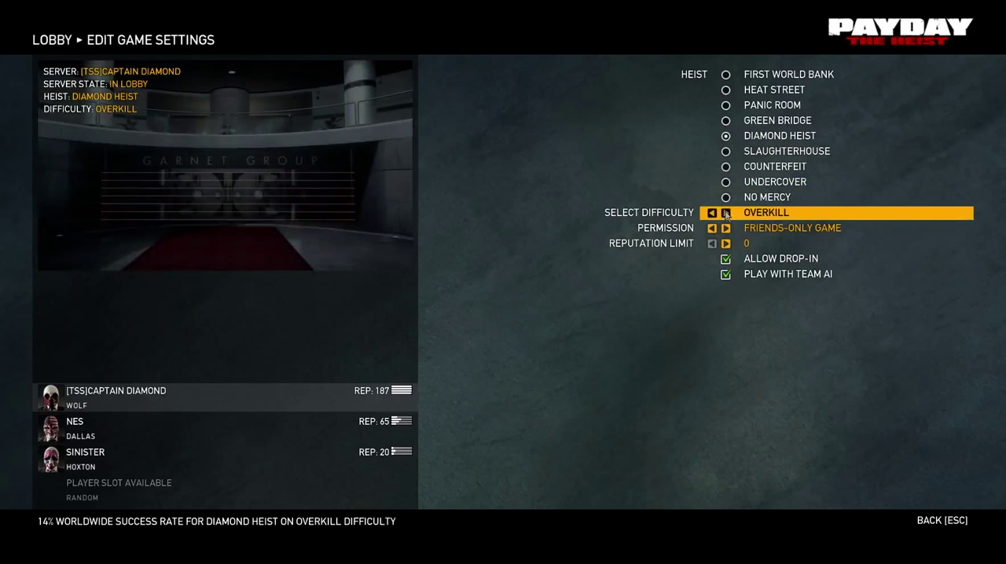
pyautogui.click(726, 212)
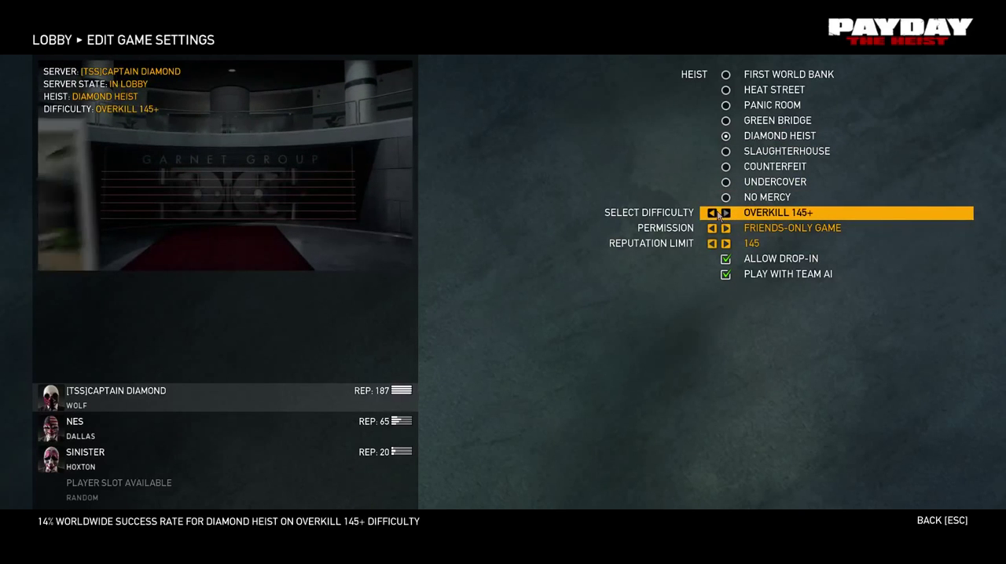
pyautogui.press('Escape')
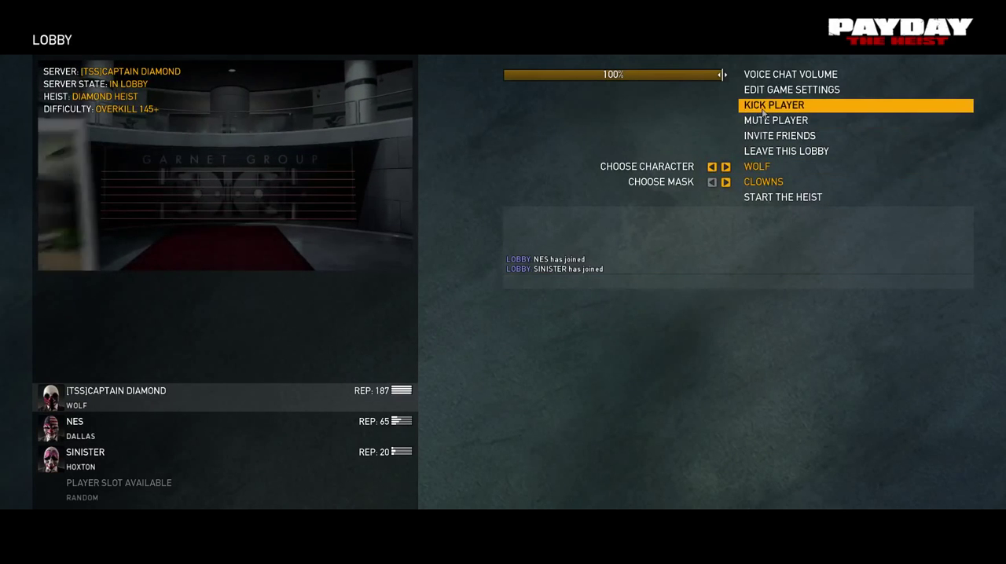
# Lower the Diamond Heist difficulty from OVERKILL 145+ to OVERKILL and return to the lobby
pyautogui.click(791, 88)
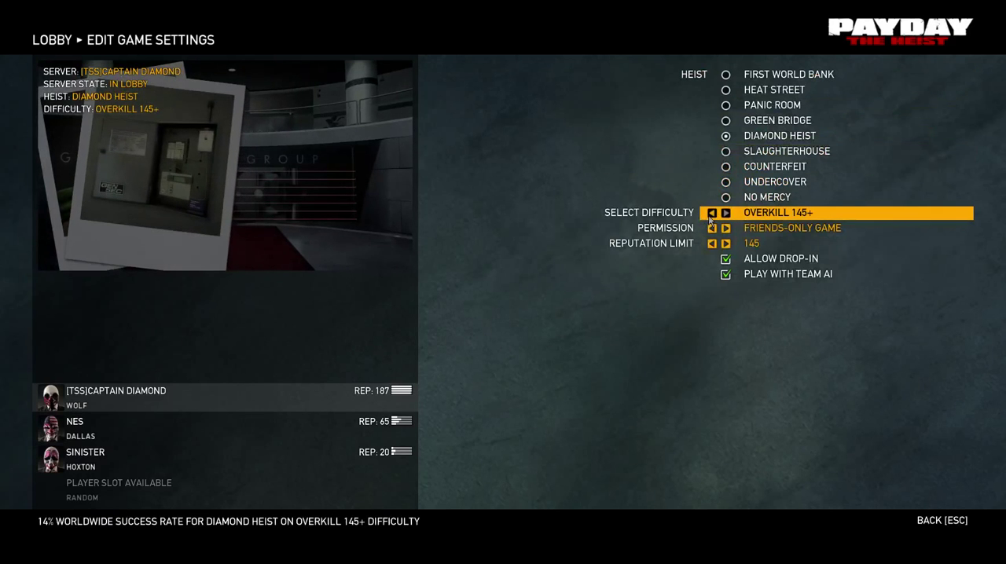
pyautogui.click(711, 213)
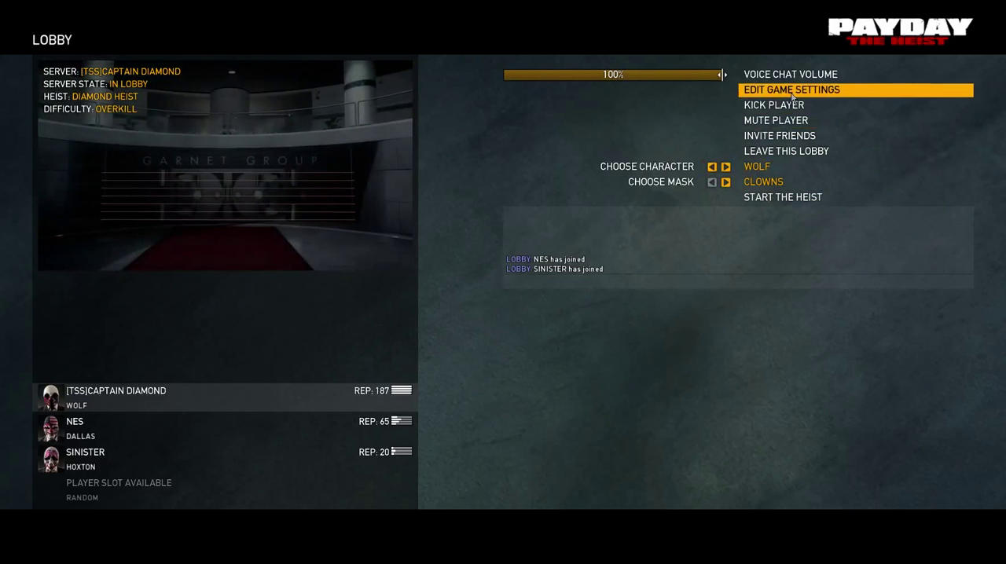
pyautogui.click(790, 89)
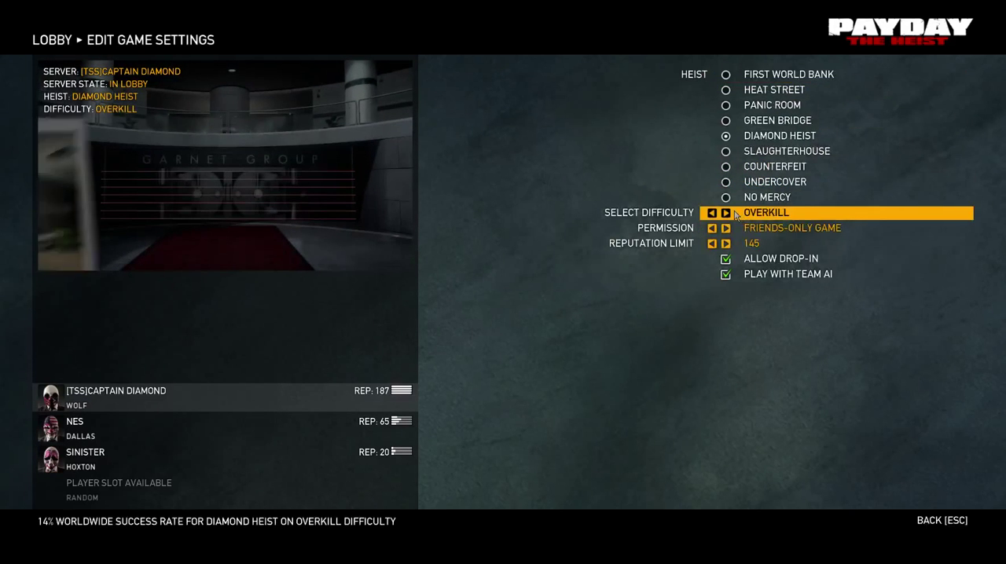
pyautogui.press('Escape')
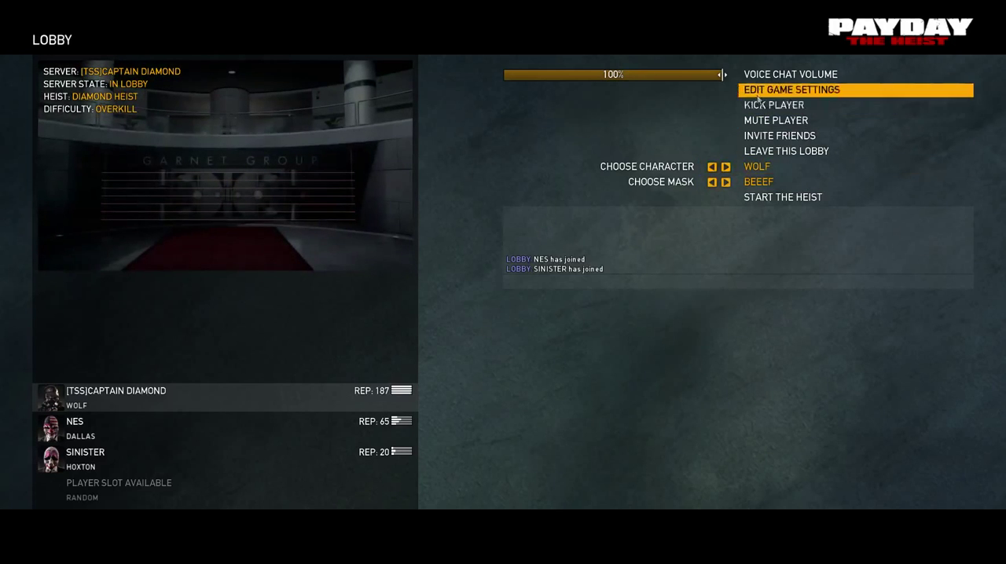
# Switch the lobby to the Undercover heist on Hard and start it
pyautogui.click(790, 89)
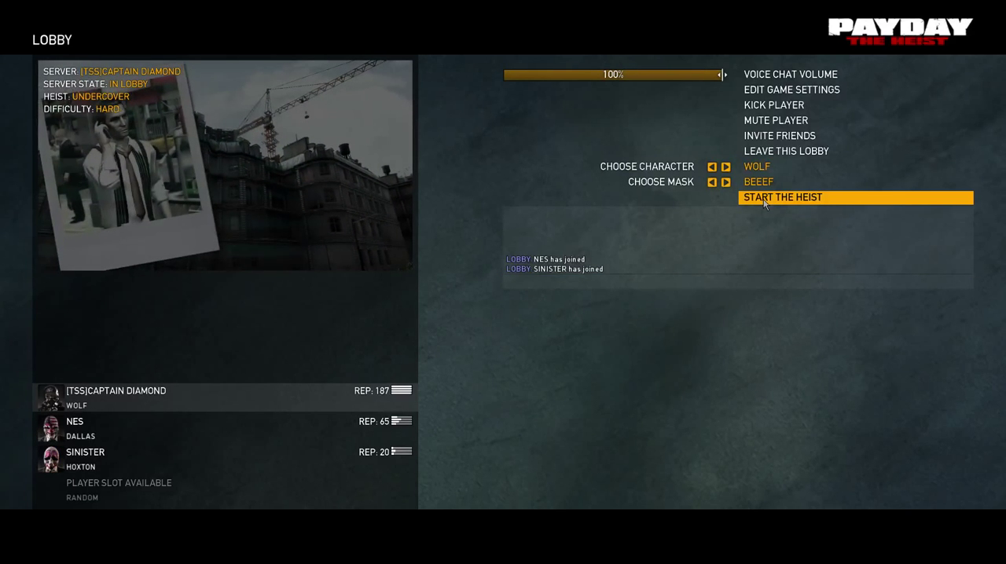
pyautogui.click(782, 197)
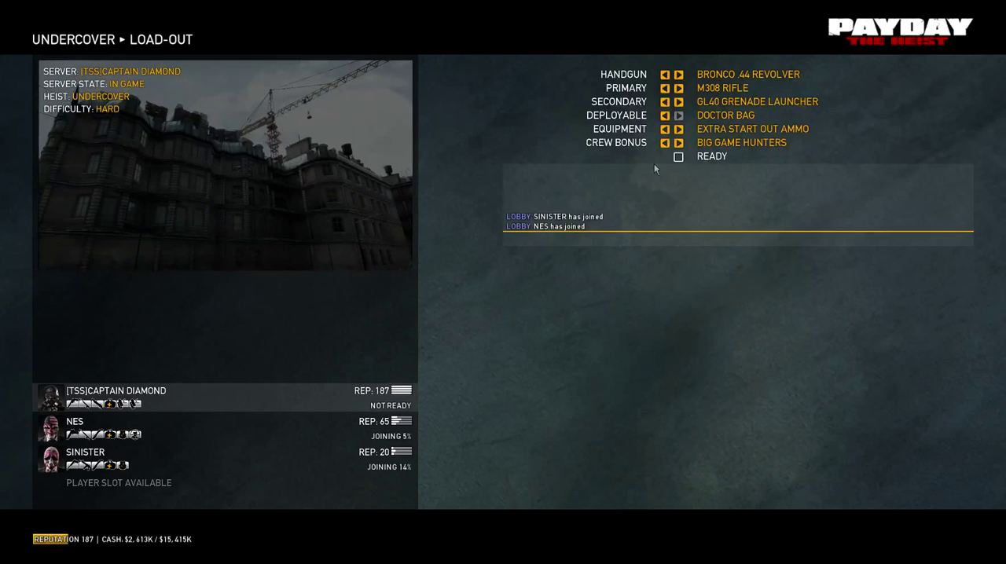
pyautogui.click(678, 156)
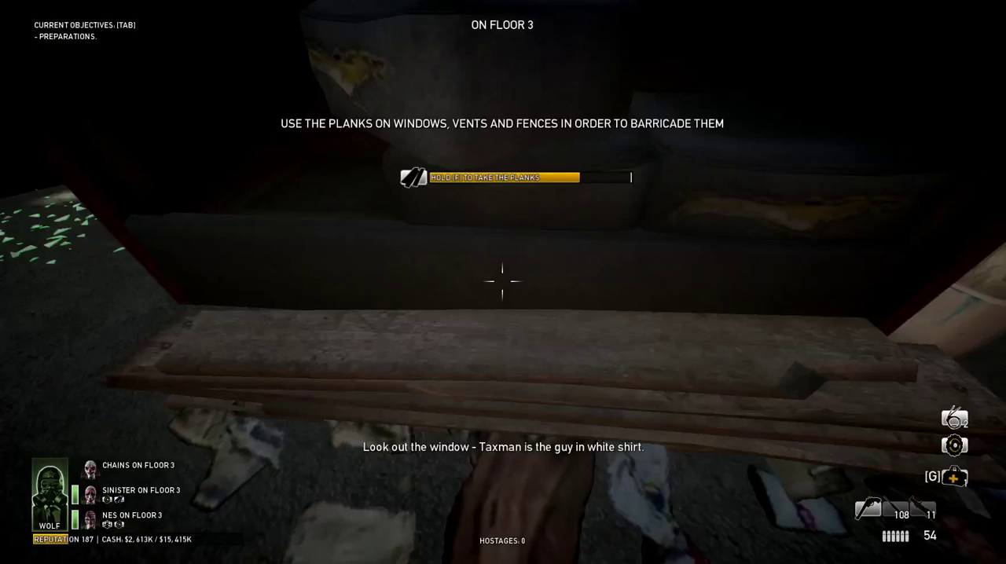
# Take planks from the pile and board up the third-floor window
pyautogui.press('f')
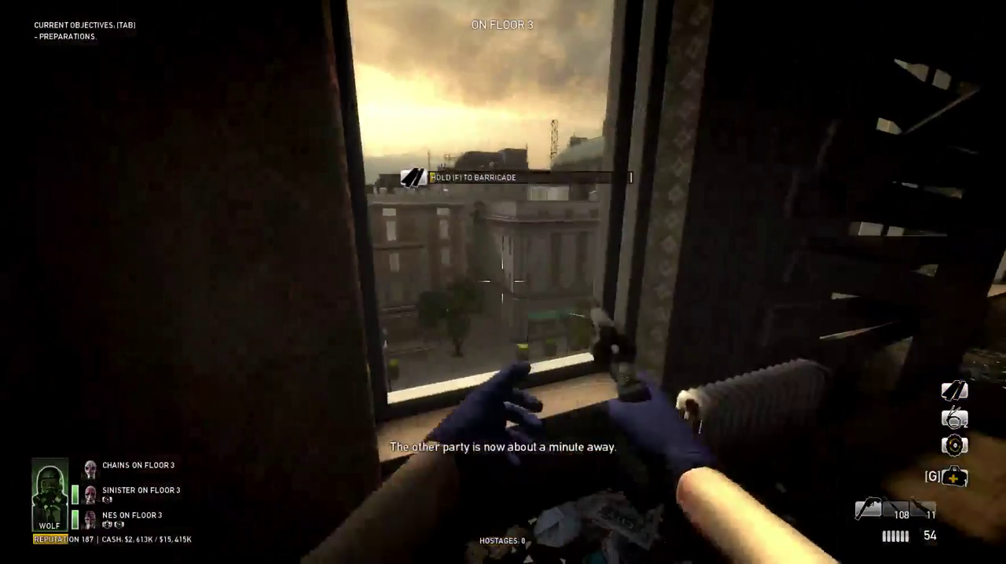
pyautogui.press('tab')
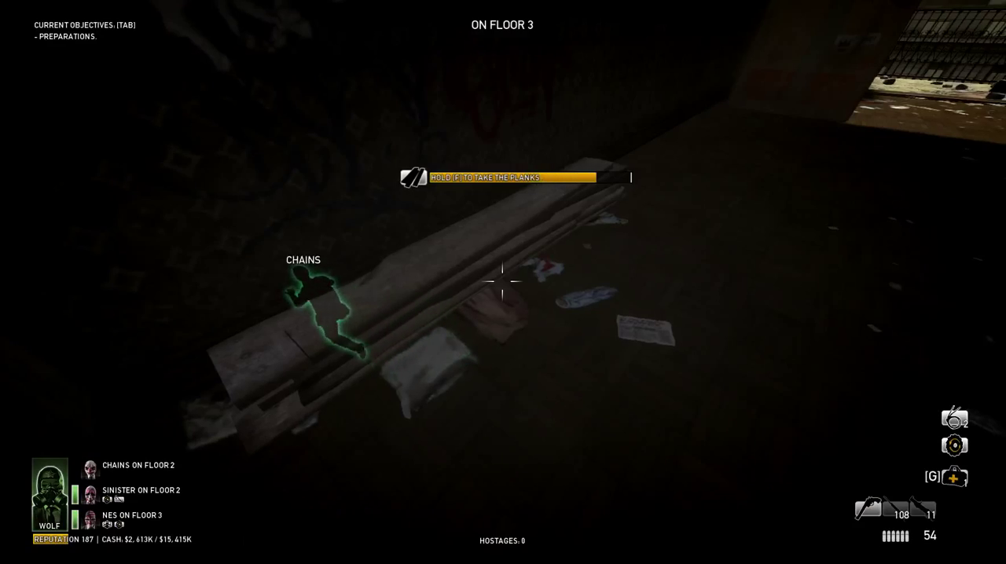
# Grab planks, board up another window, then take more planks from the left staircase pile
pyautogui.press('f')
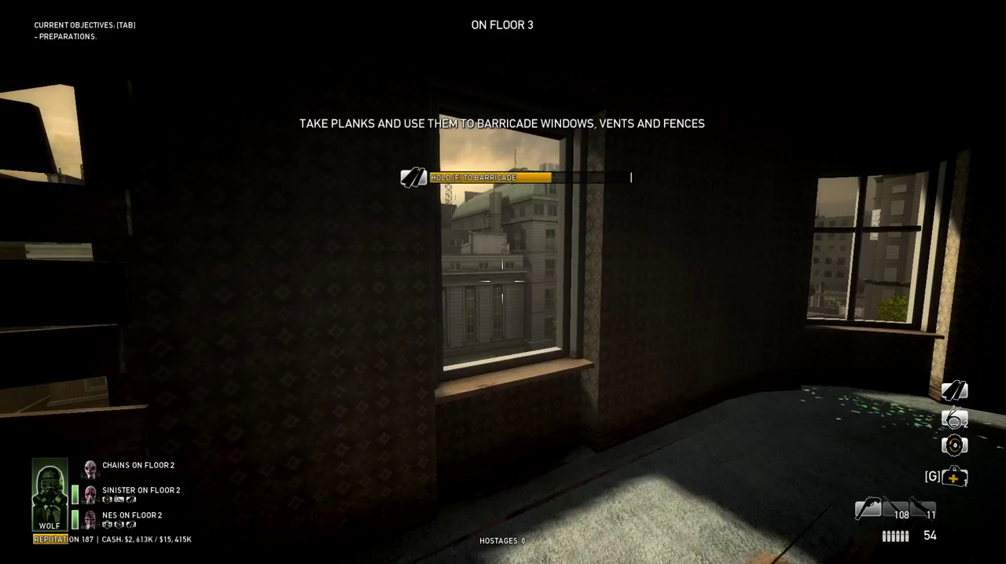
pyautogui.press('f')
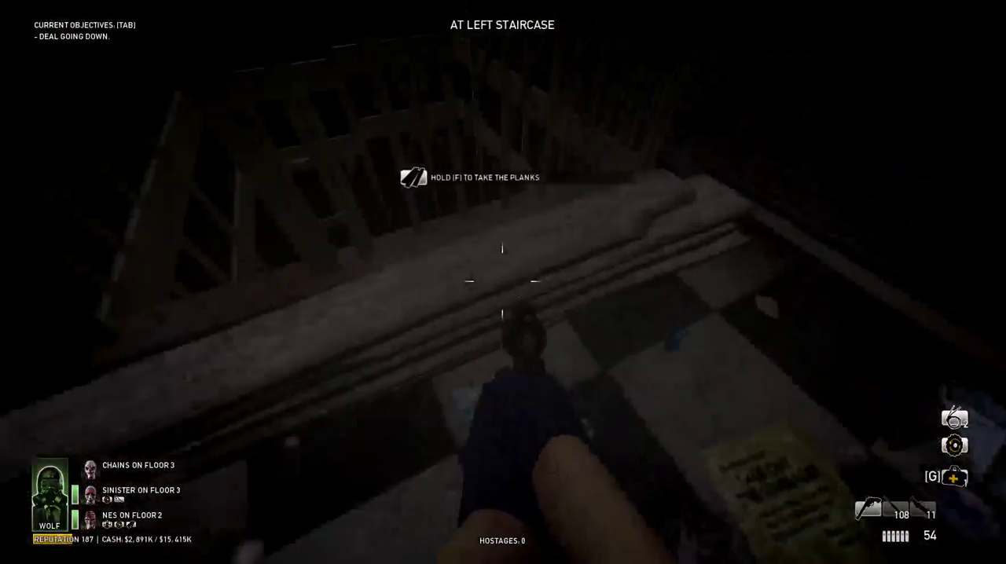
pyautogui.press('f')
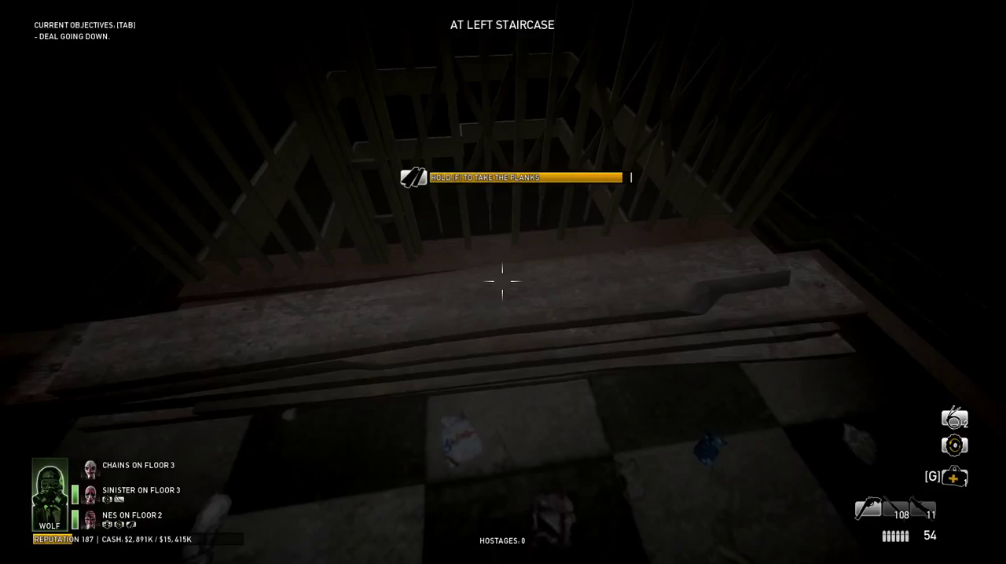